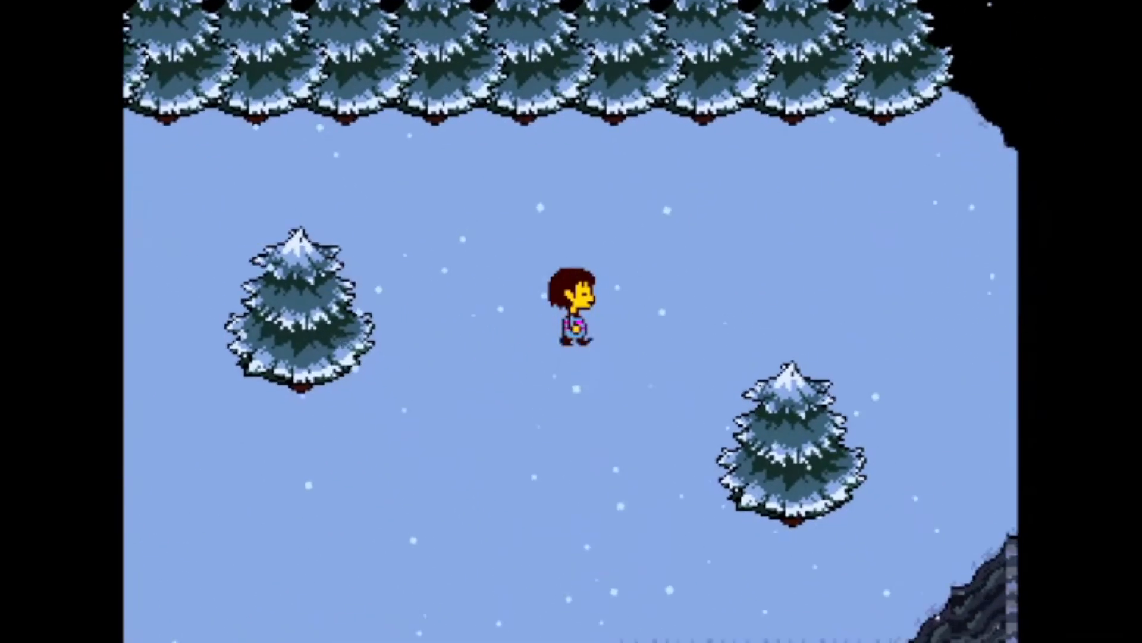
# Step: Walk Frisk down through the snowy pine forest until a battle begins
pyautogui.press('Down')
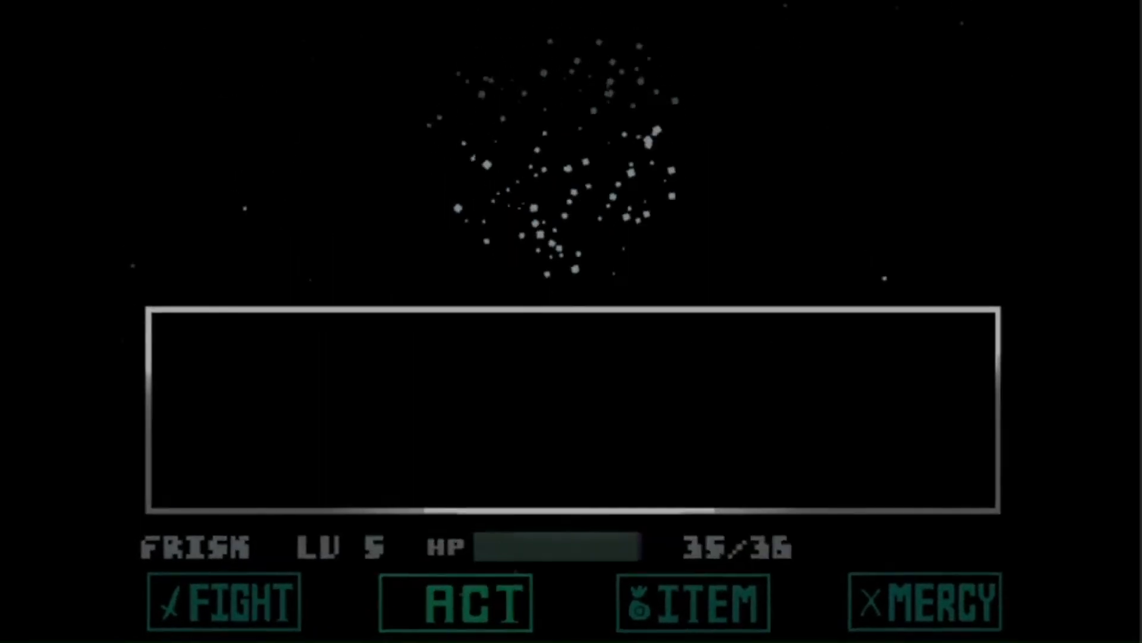
# Step: Dodge Winter's icicles and crescents back to 36/36 HP, then open Mercy for Spare and Escape
pyautogui.click(454, 601)
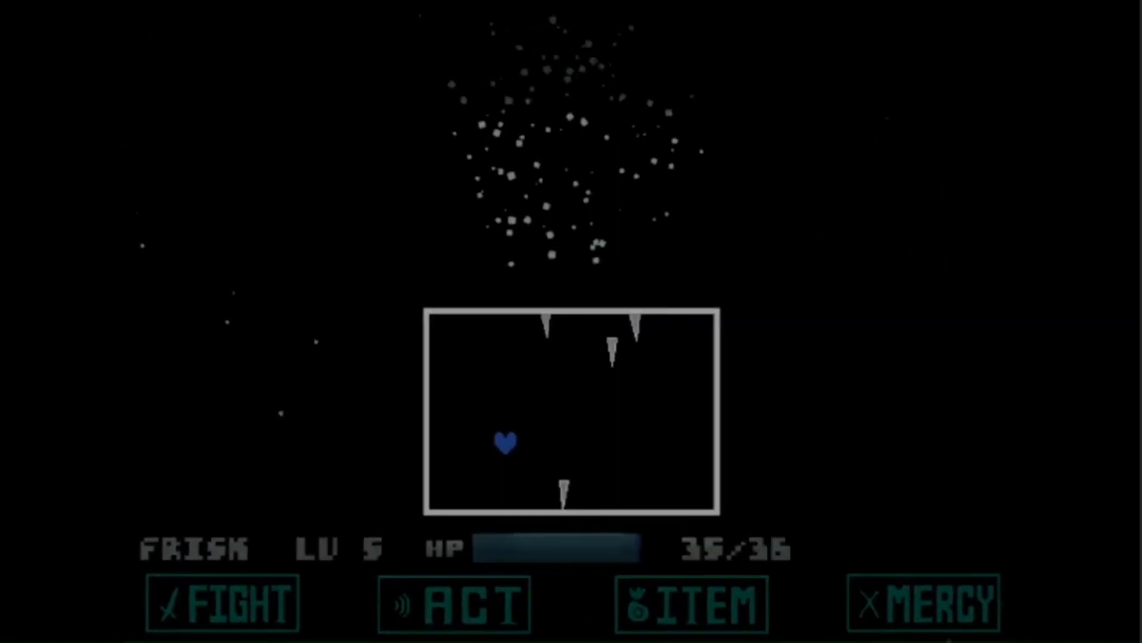
pyautogui.click(453, 605)
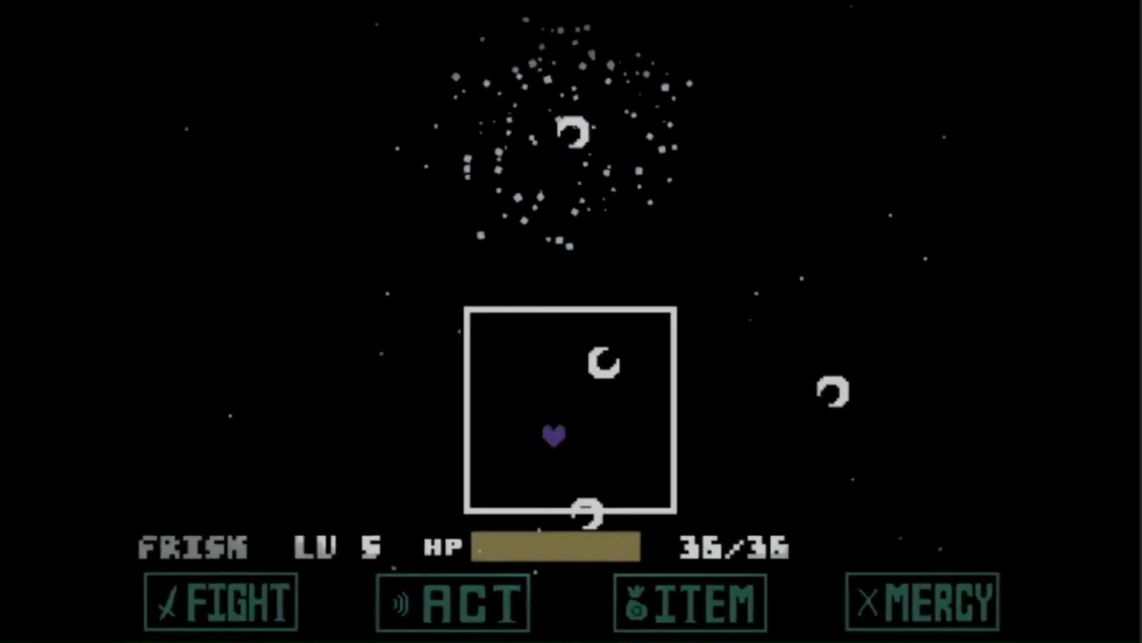
pyautogui.click(922, 602)
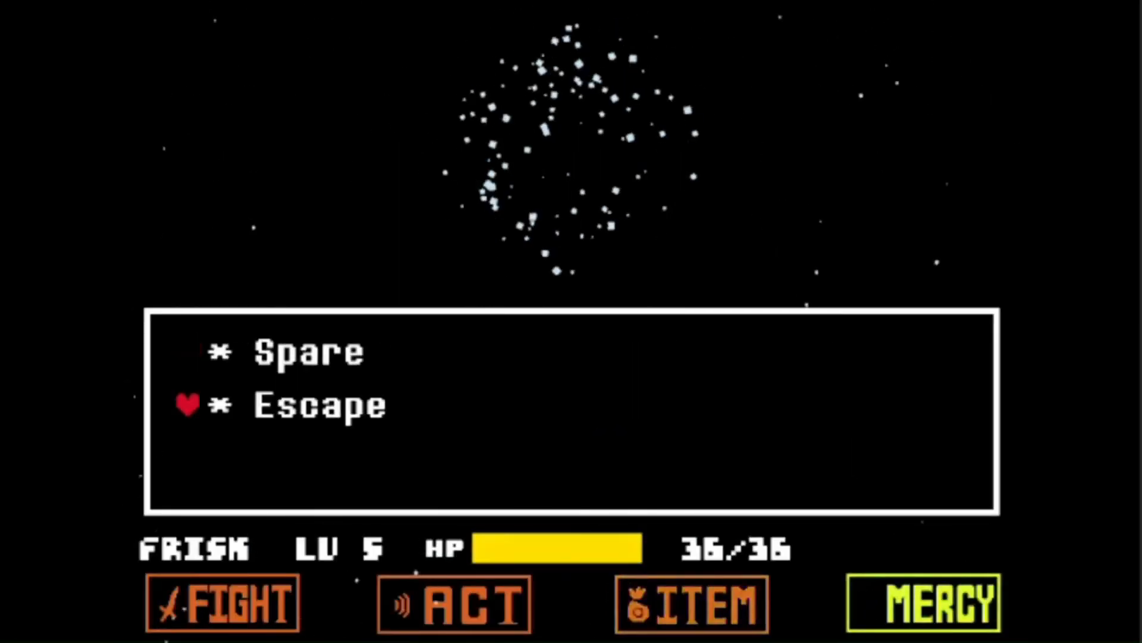